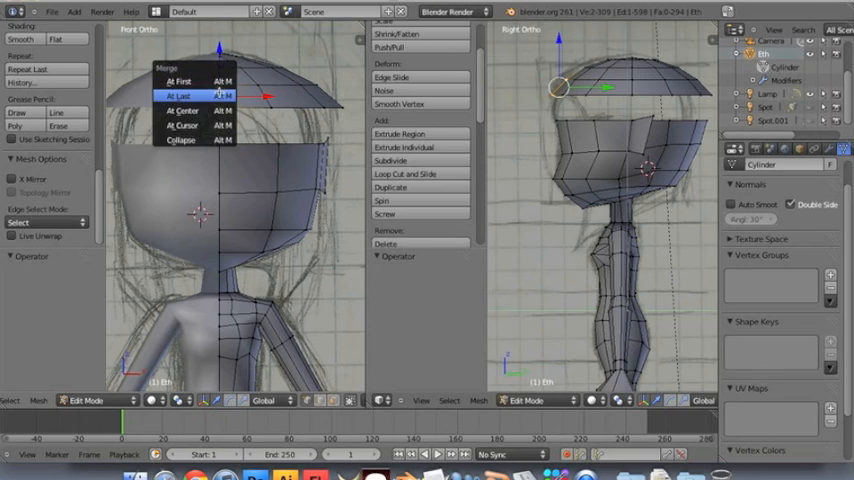
- Merge the selected stray vertices At Last, then pull the hair edge along the sketch
click(178, 95)
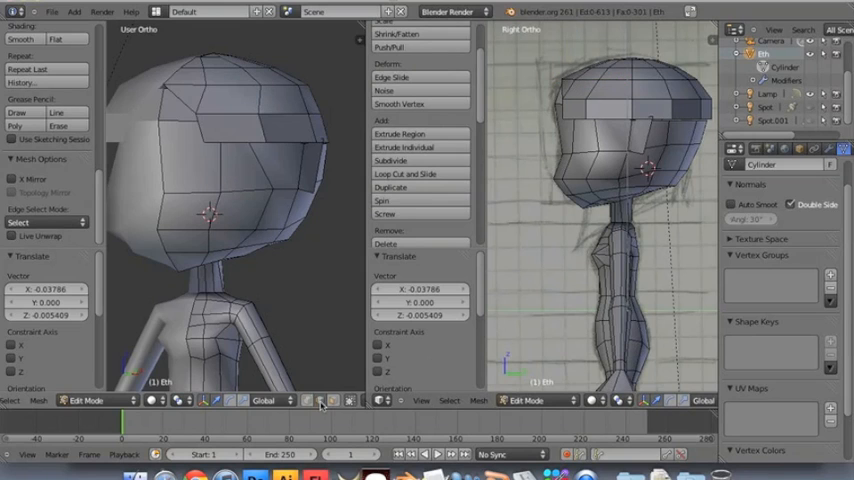
key(M)
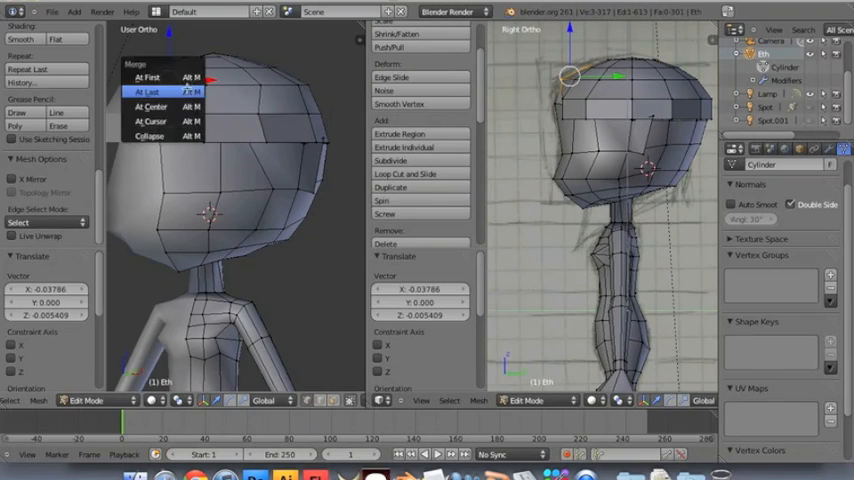
click(148, 91)
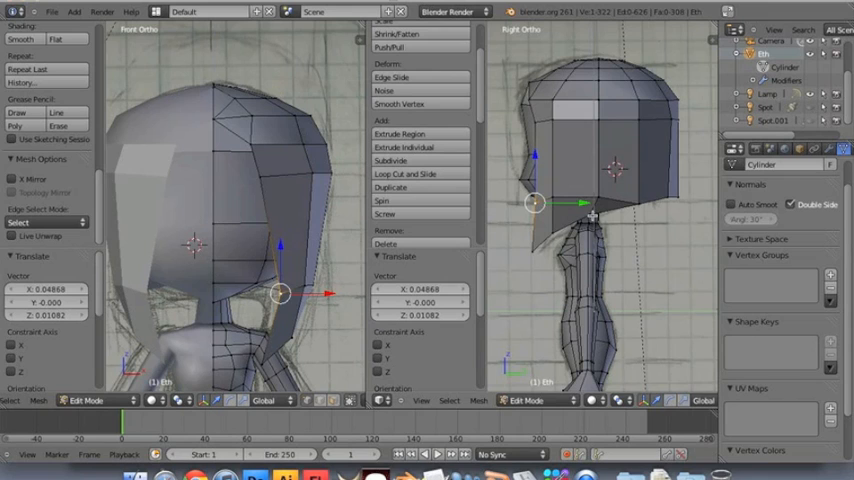
drag(535, 205, 635, 205)
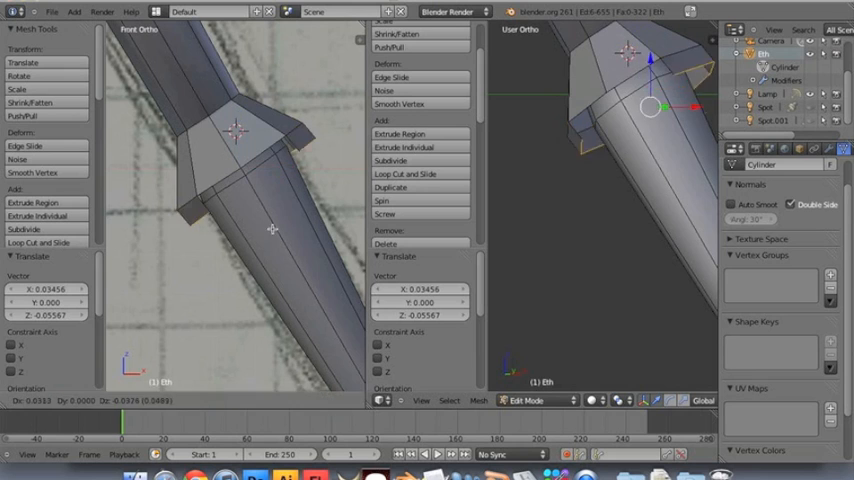
- Drag the limb's end vertices to widen its flared end
drag(273, 227, 325, 343)
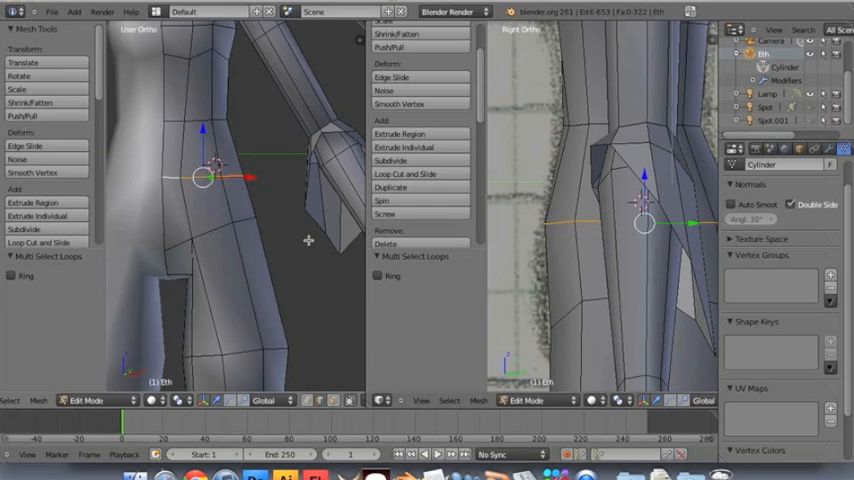
mouse_move(225, 220)
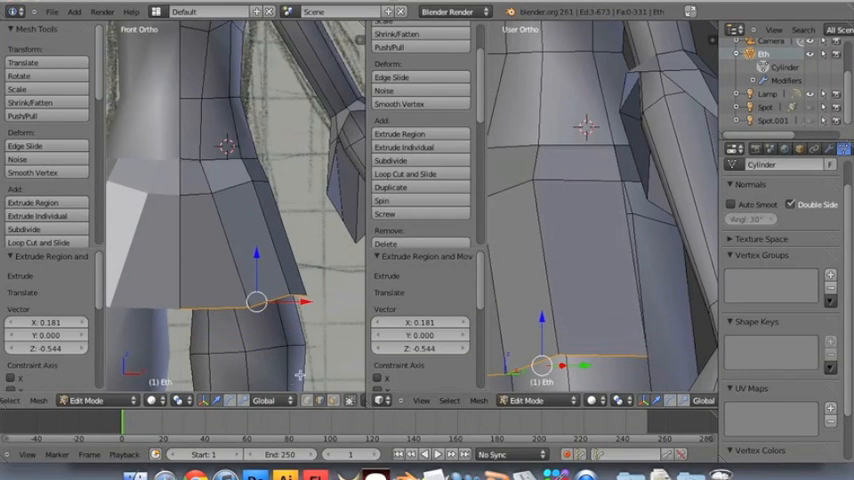
- Push the extruded hem down the leg and tuck its new edge toward the leg
drag(257, 300, 293, 217)
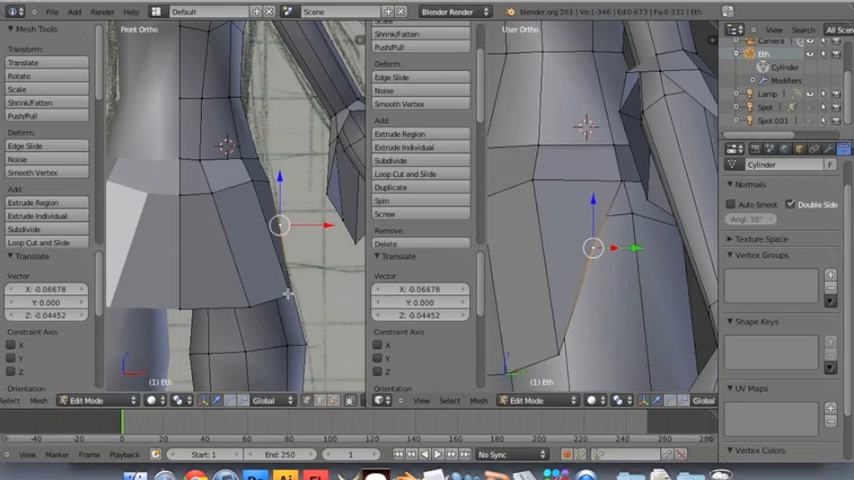
drag(280, 225, 248, 307)
text(skin)
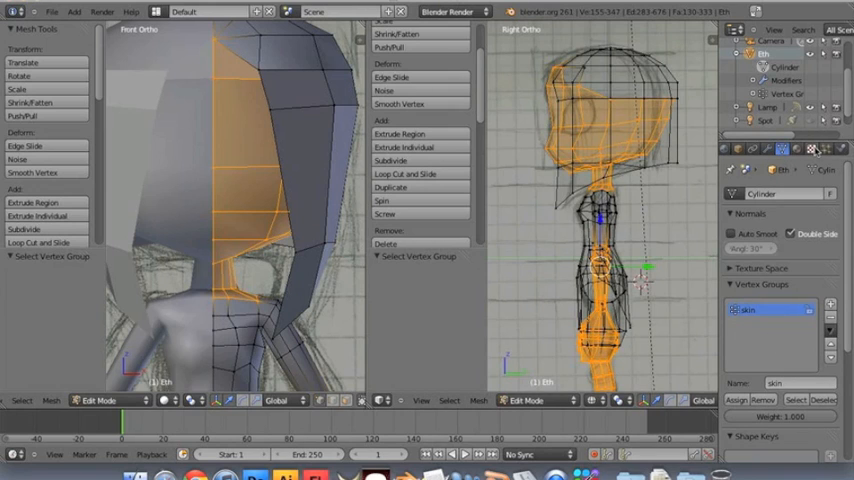
mouse_move(812, 152)
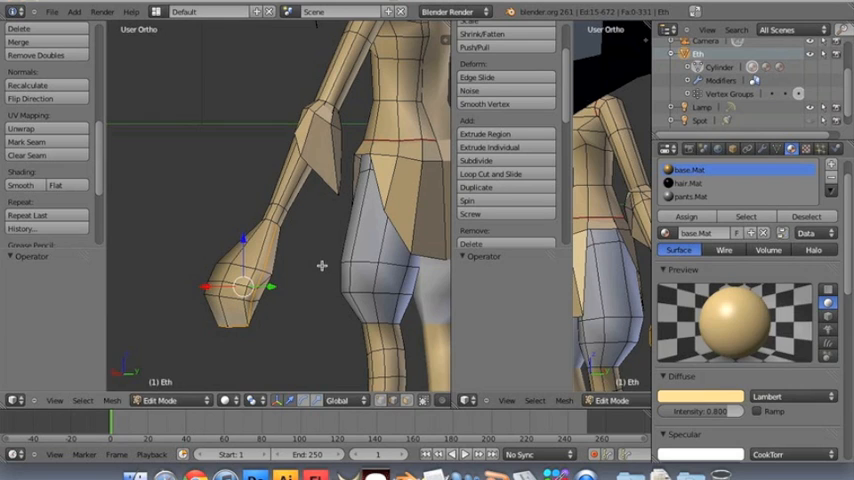
mouse_move(328, 237)
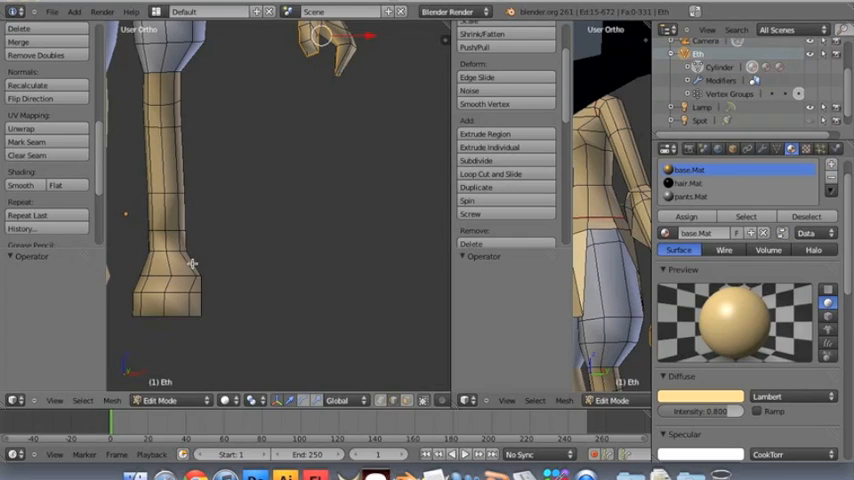
mouse_move(159, 192)
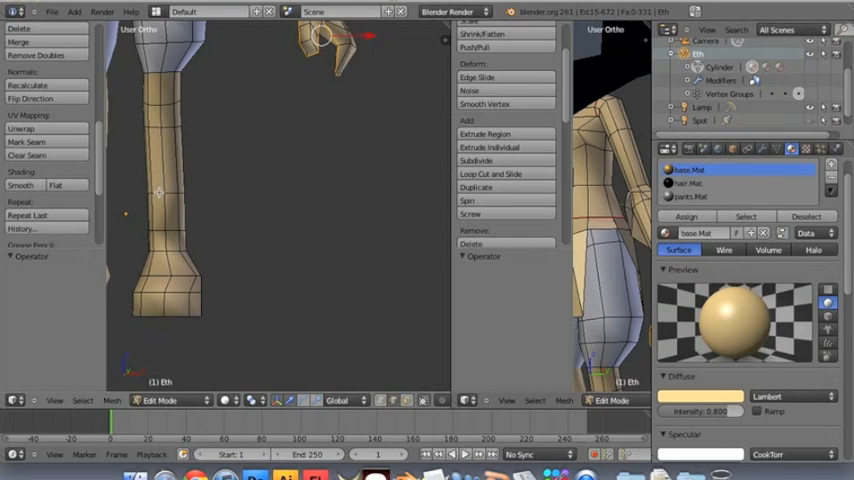
mouse_move(172, 197)
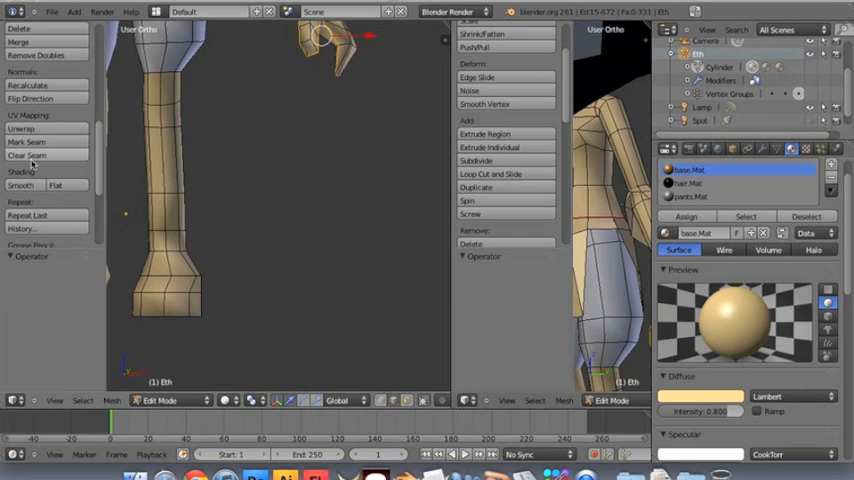
- Mark a UV seam along the arm edges
click(27, 155)
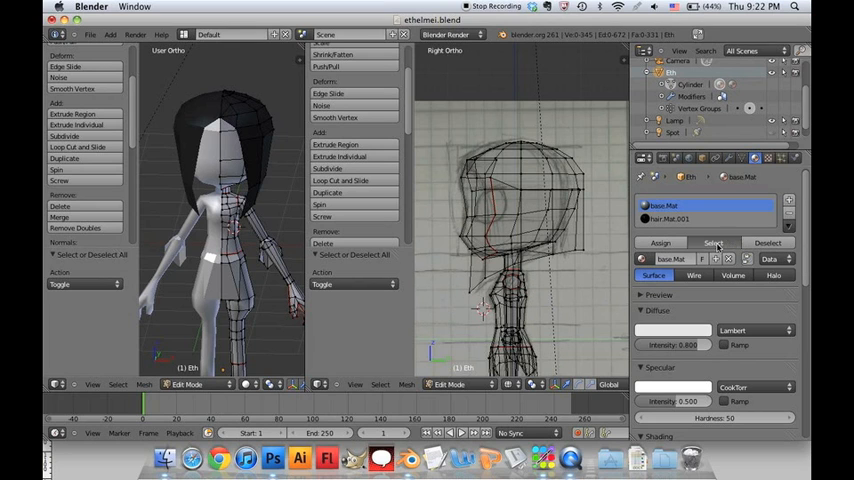
- Select the faces using base.Mat, then those using flesh.Mat
click(713, 243)
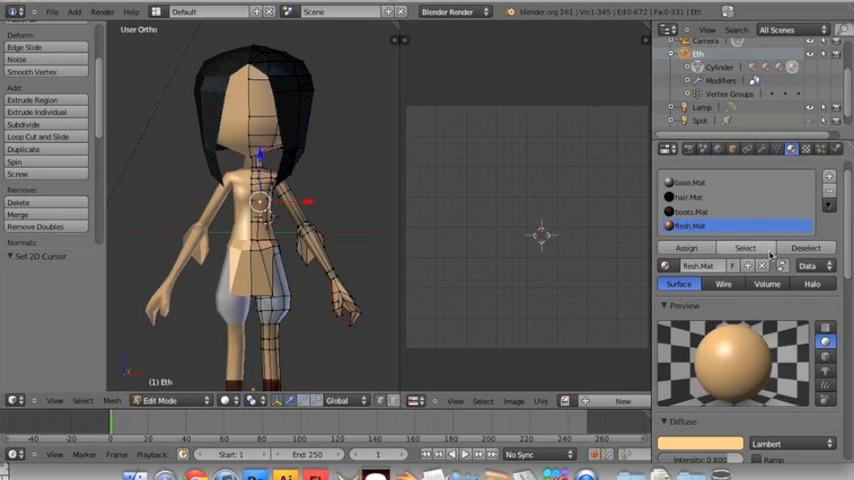
click(745, 247)
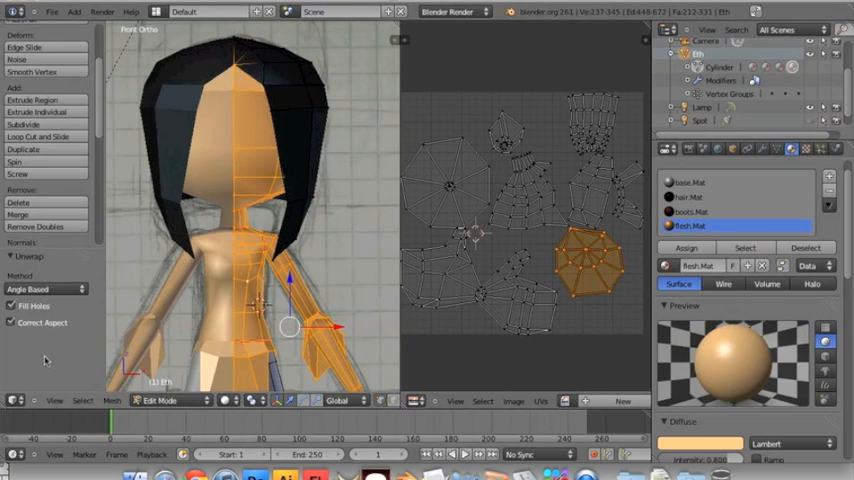
- Change the Unwrap method from Angle Based to Conformal
click(45, 289)
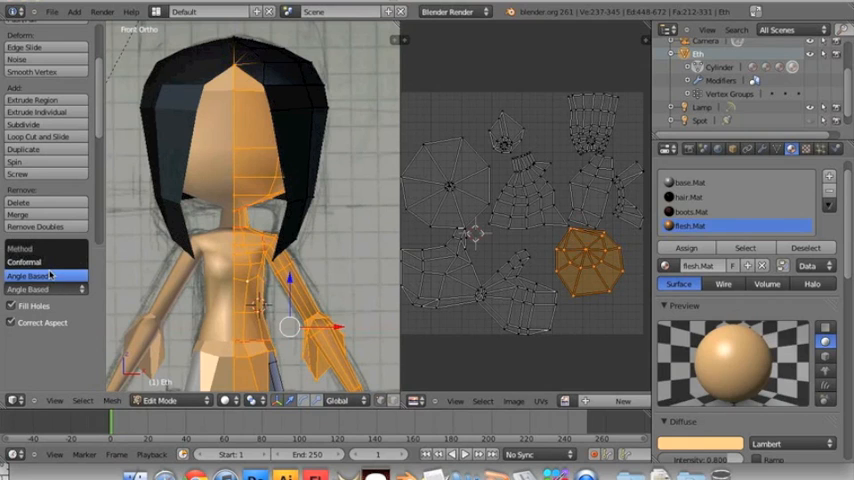
click(25, 255)
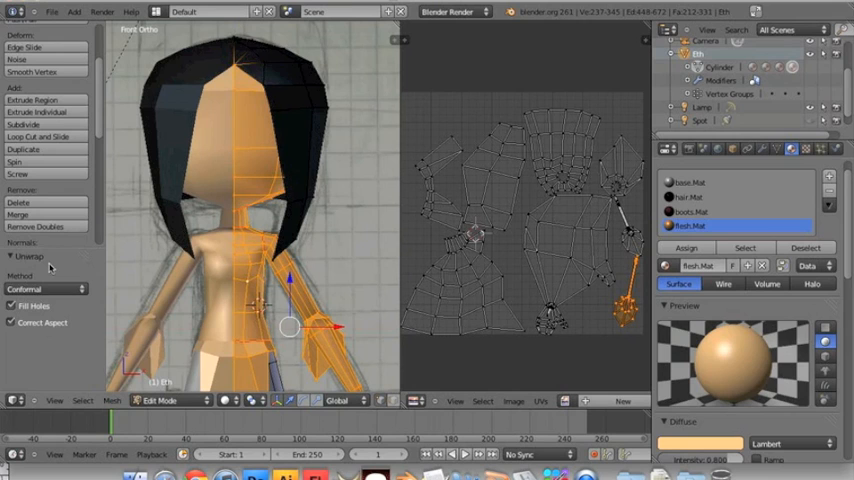
click(45, 289)
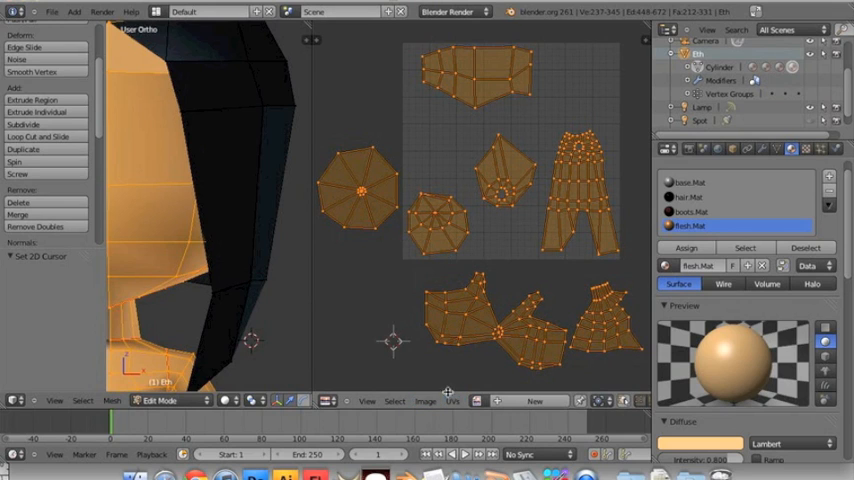
- Choose Export UV Layout from the UVs menu
click(451, 401)
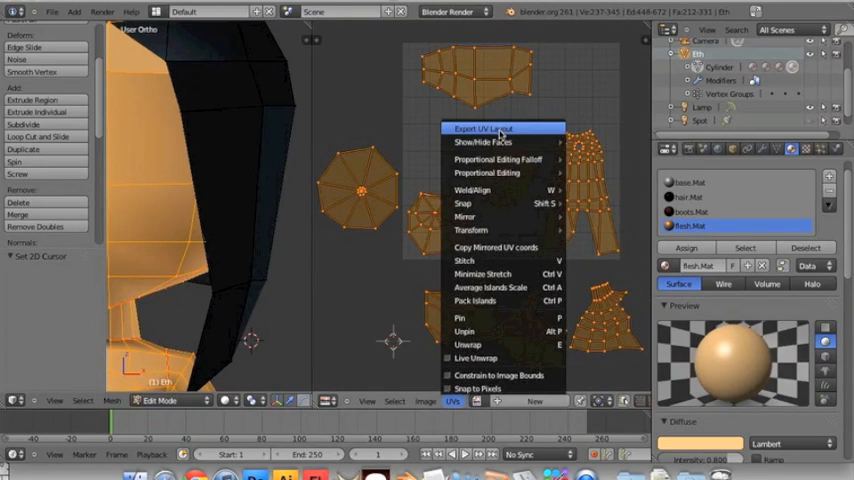
mouse_move(485, 141)
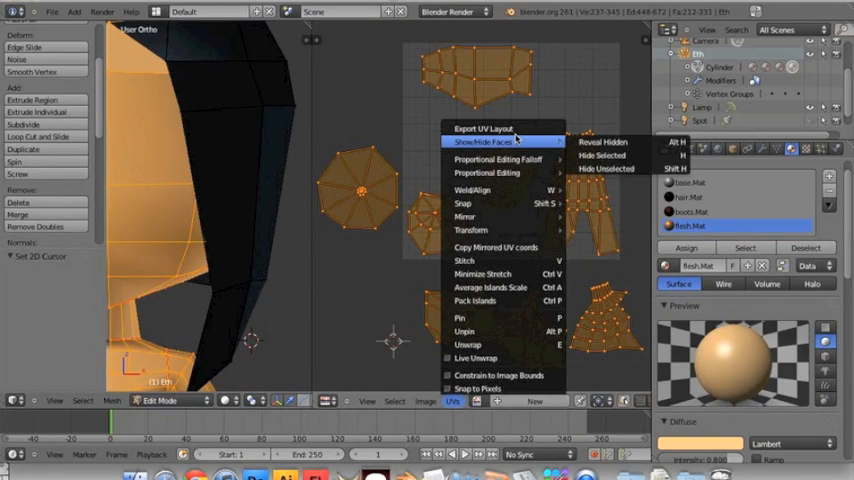
click(483, 128)
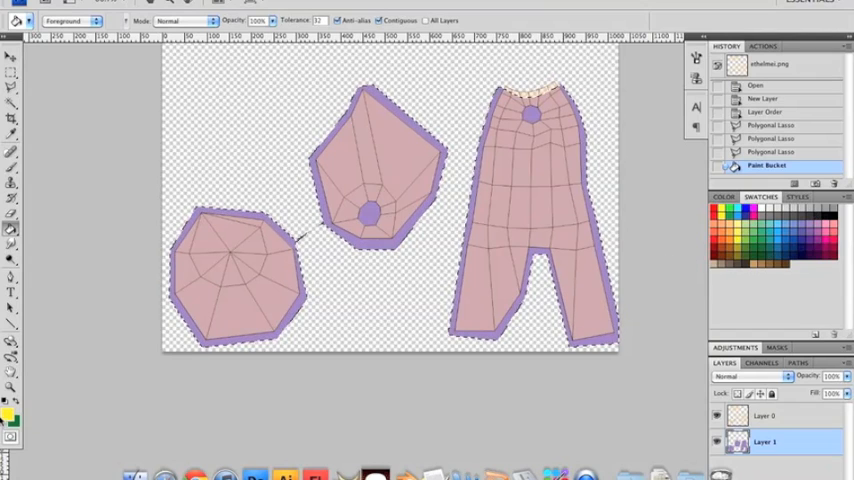
- Set the Photoshop foreground painting colour to yellow
click(7, 413)
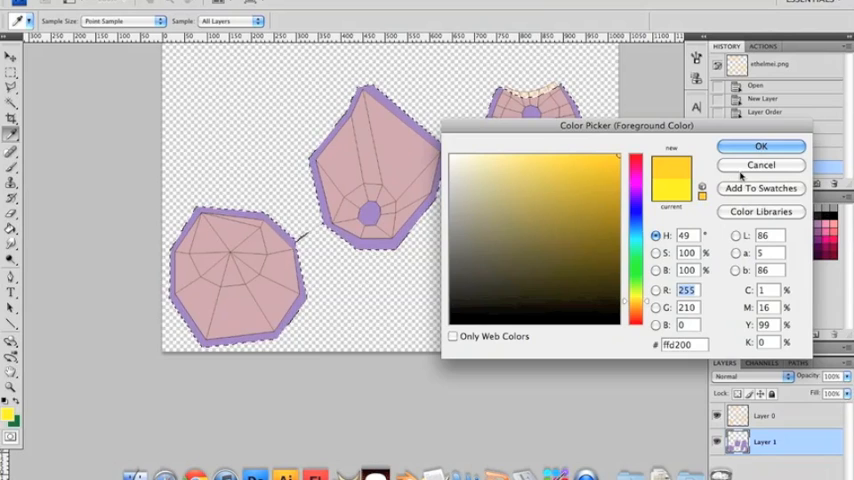
click(761, 146)
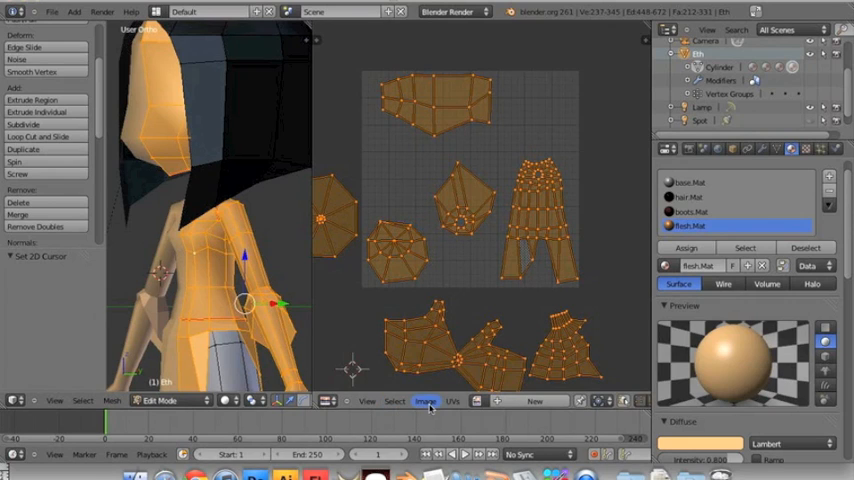
- Open ethelmei-color.png from the texture map folder
click(426, 401)
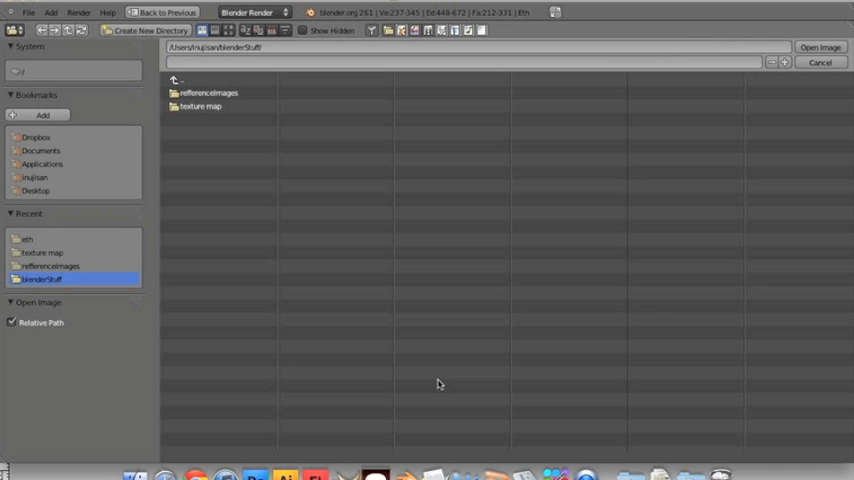
double_click(200, 107)
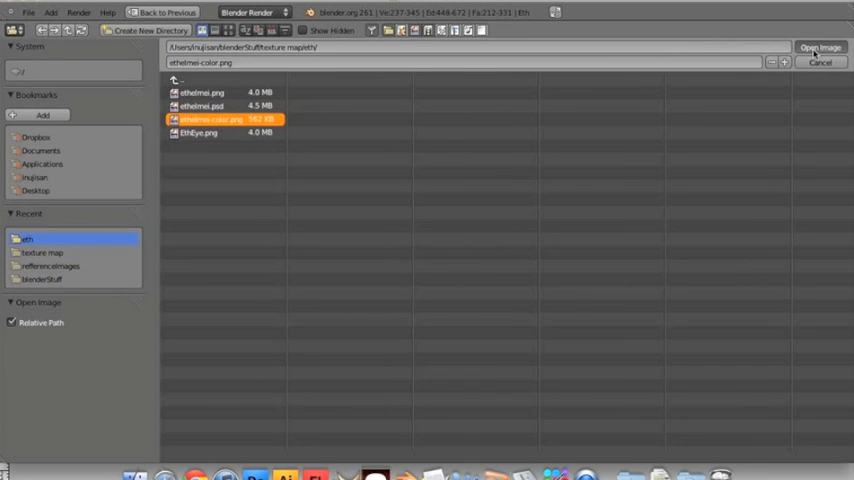
click(819, 47)
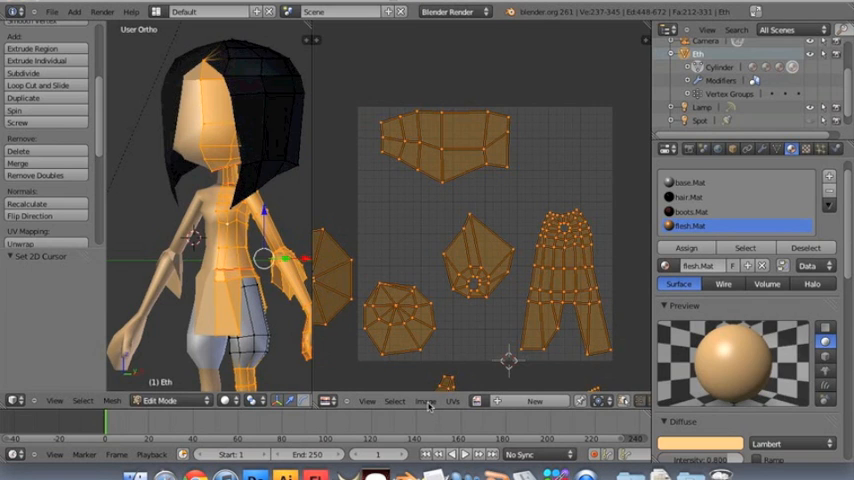
- Browse into the texture map folder via Image > Open Image
click(425, 401)
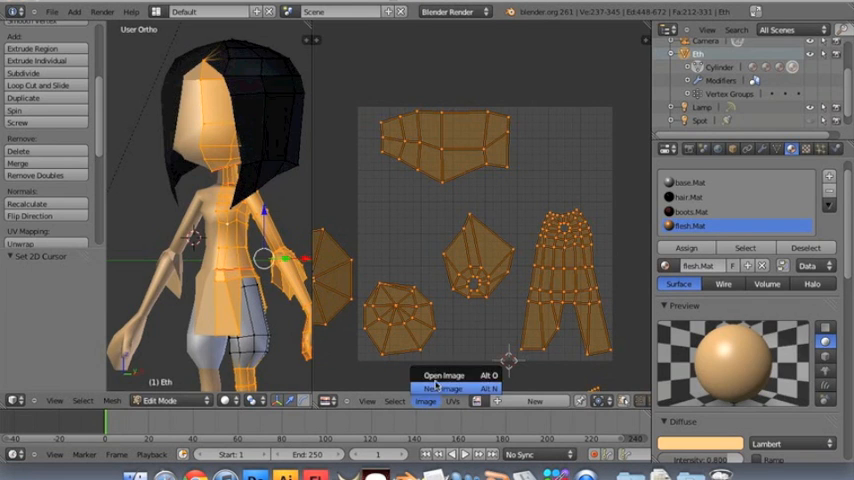
click(443, 375)
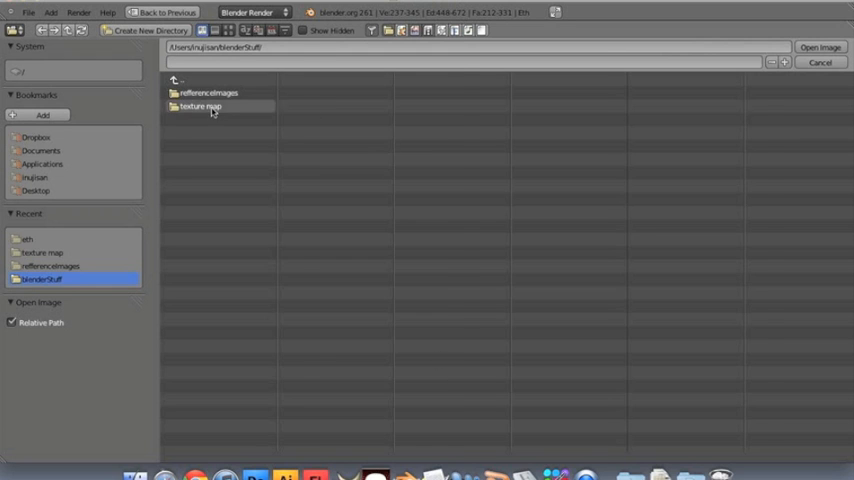
double_click(201, 106)
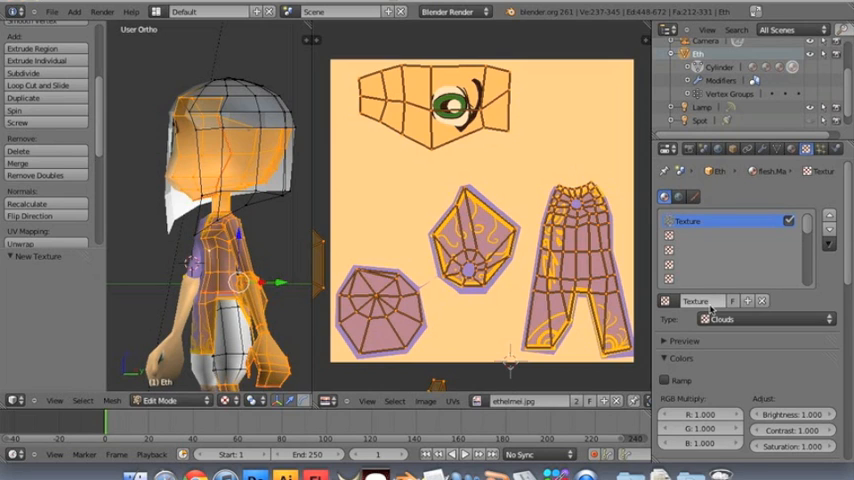
mouse_move(735, 320)
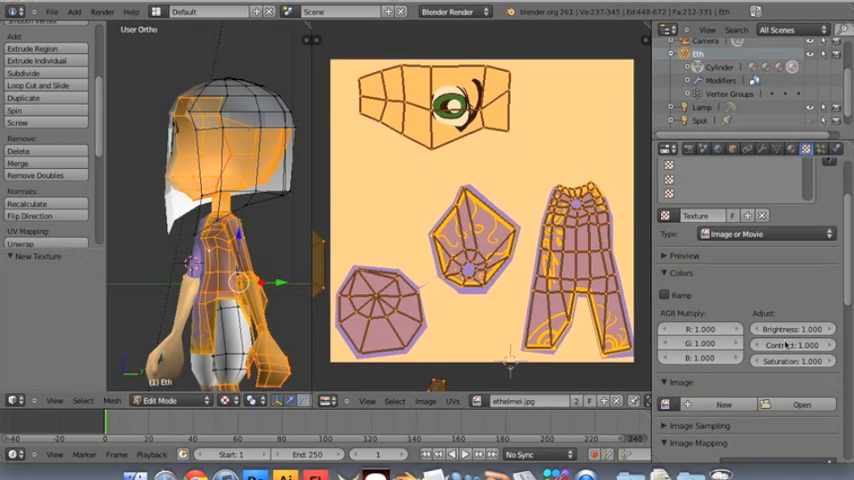
- Browse into the texture map folder to load the updated ethelmei-color.png image
scroll(down, 3)
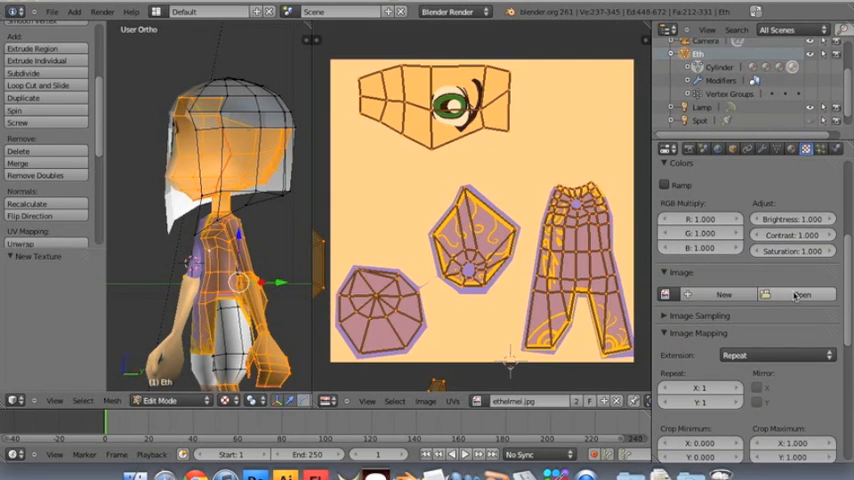
click(800, 294)
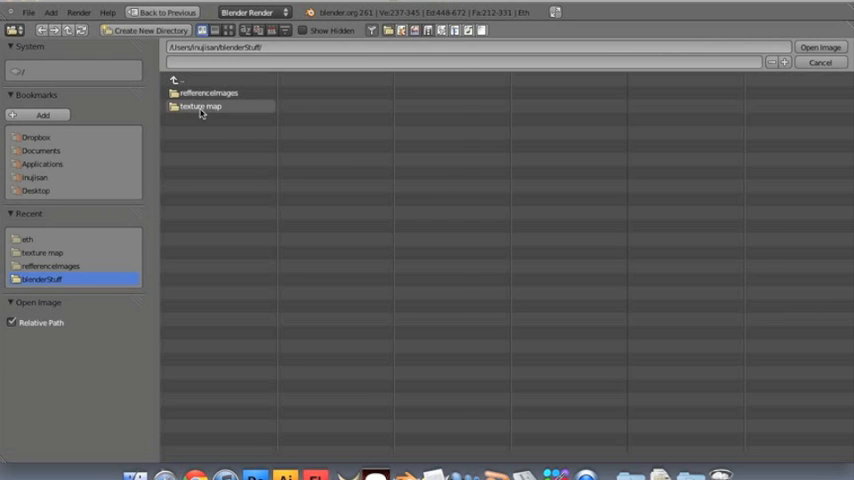
double_click(200, 107)
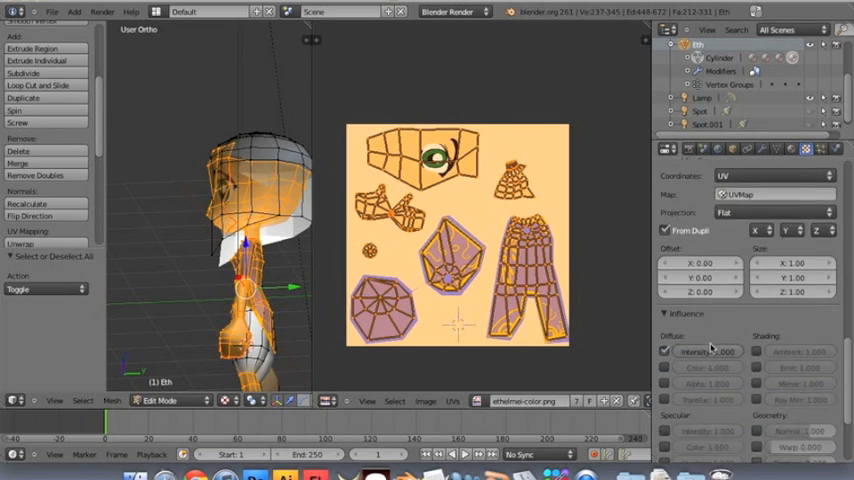
scroll(down, 3)
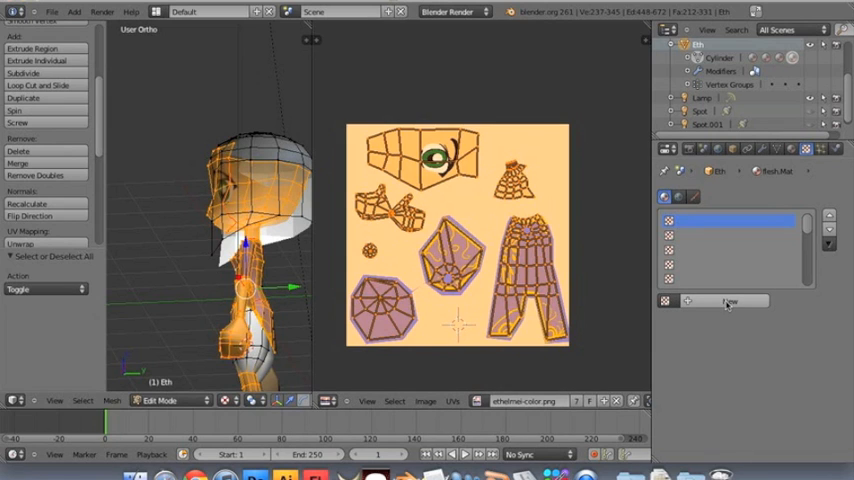
mouse_move(730, 307)
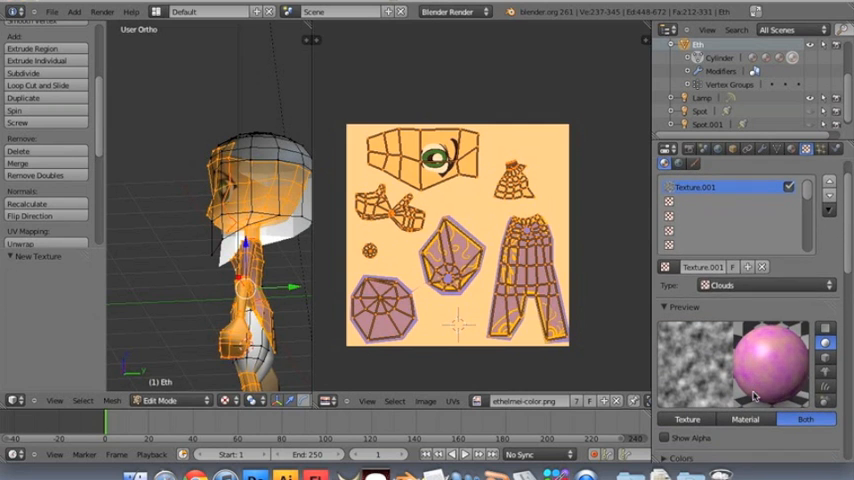
- Set the new texture to Image or Movie, Extension Clip, adjust mapping, and enable Influence Color
click(765, 284)
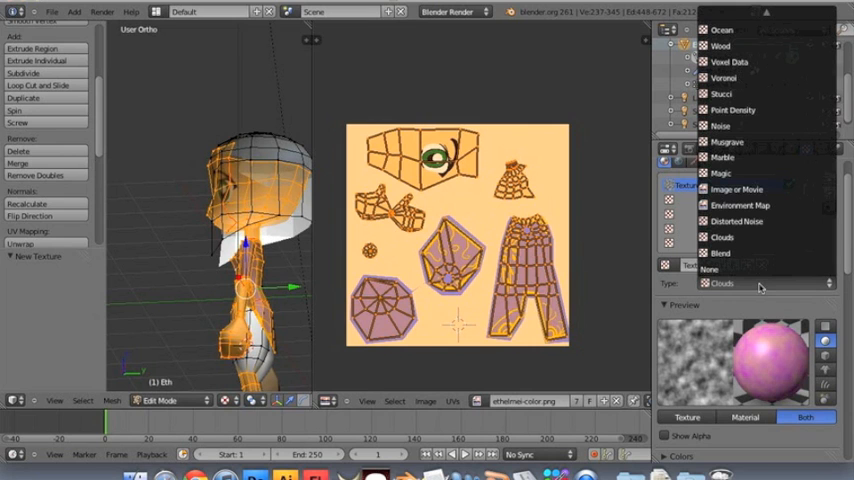
mouse_move(736, 189)
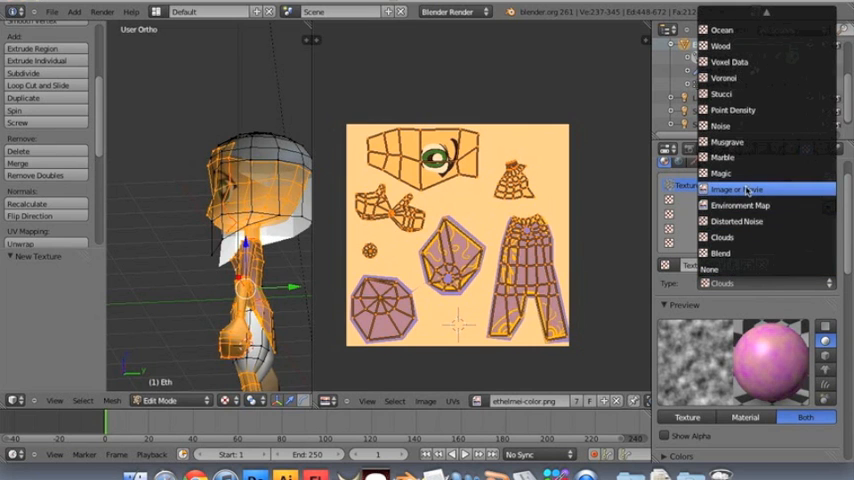
click(739, 189)
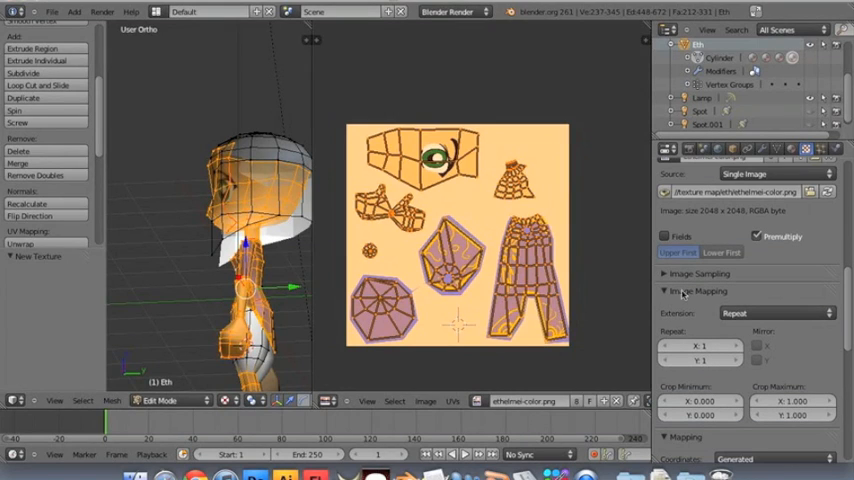
click(775, 313)
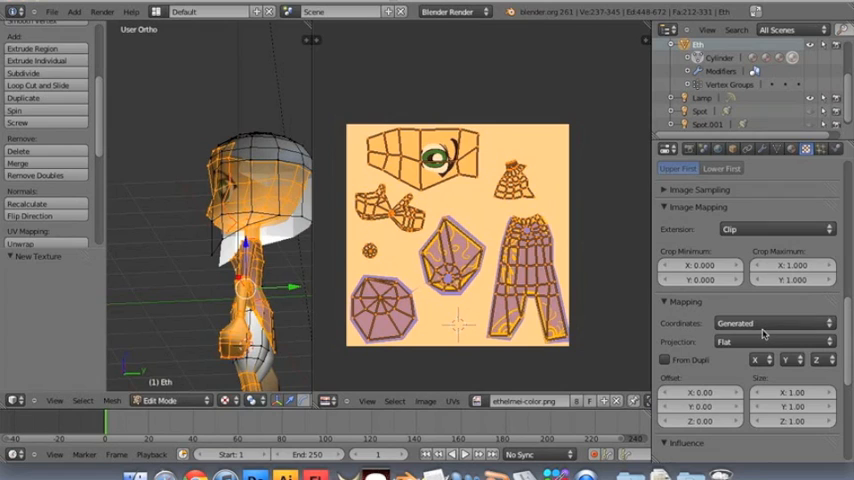
click(775, 322)
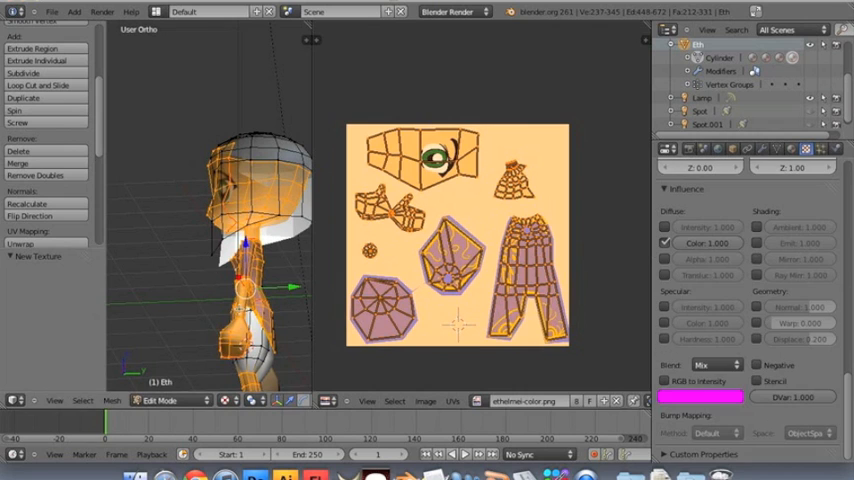
click(101, 11)
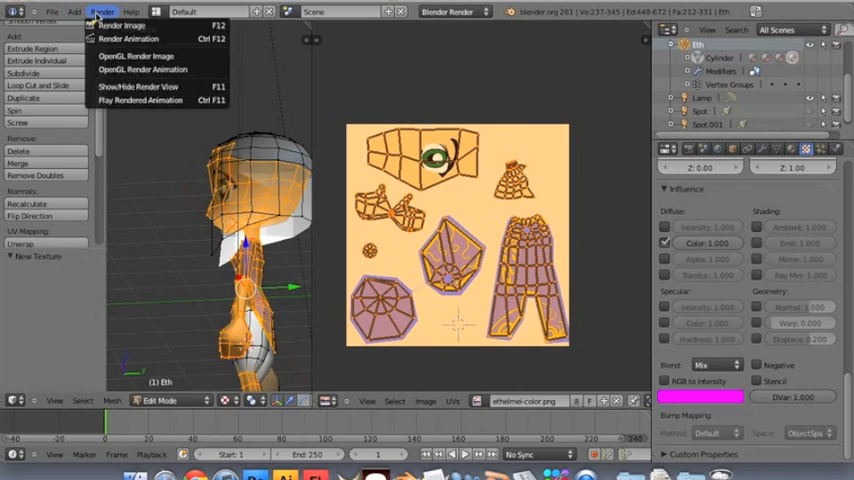
mouse_move(128, 38)
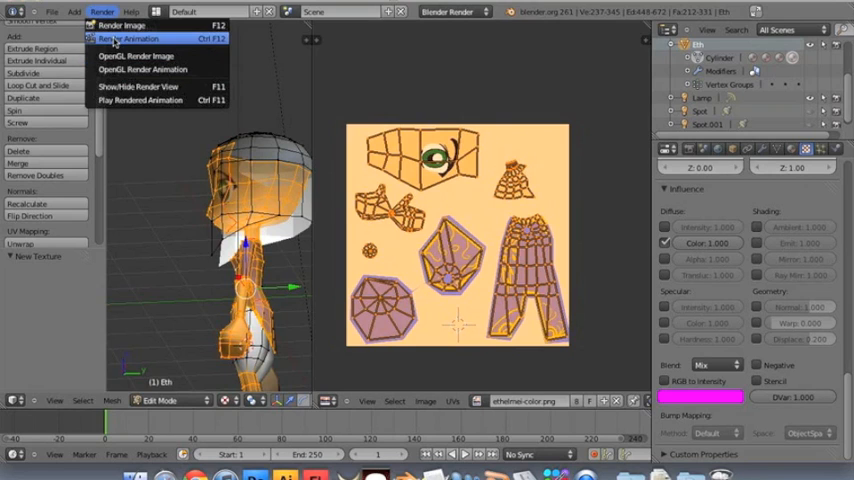
- Render an image to review the painted face, purple top and white shorts
click(121, 26)
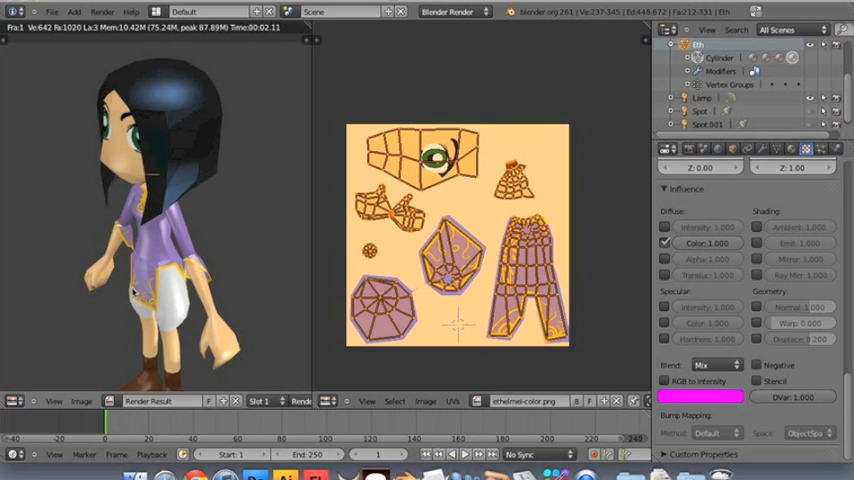
mouse_move(135, 292)
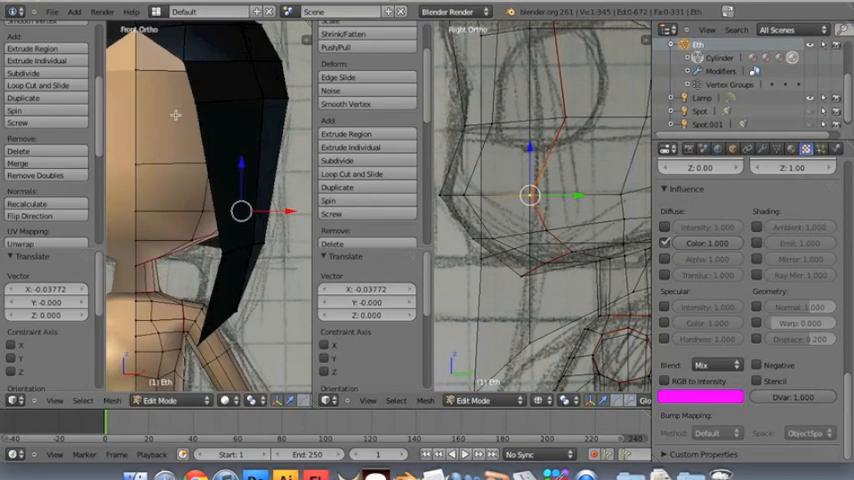
- Render a still from the new camera angle showing the chibi's back
click(101, 11)
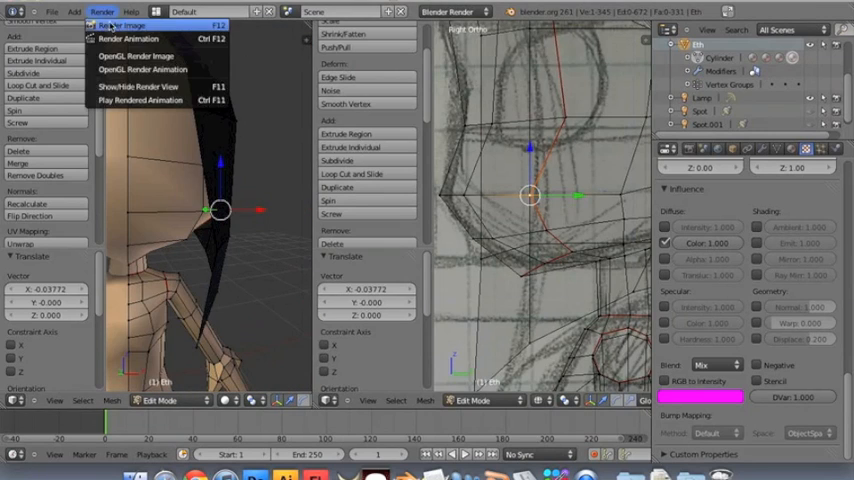
click(119, 24)
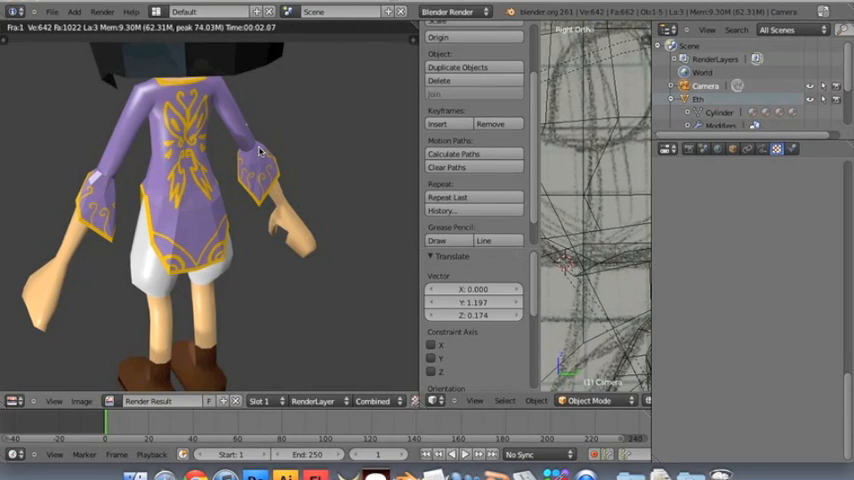
mouse_move(135, 190)
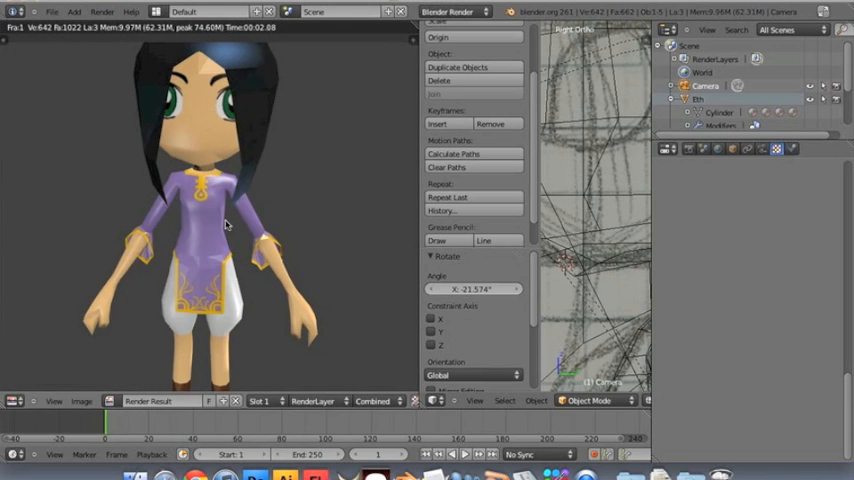
mouse_move(249, 139)
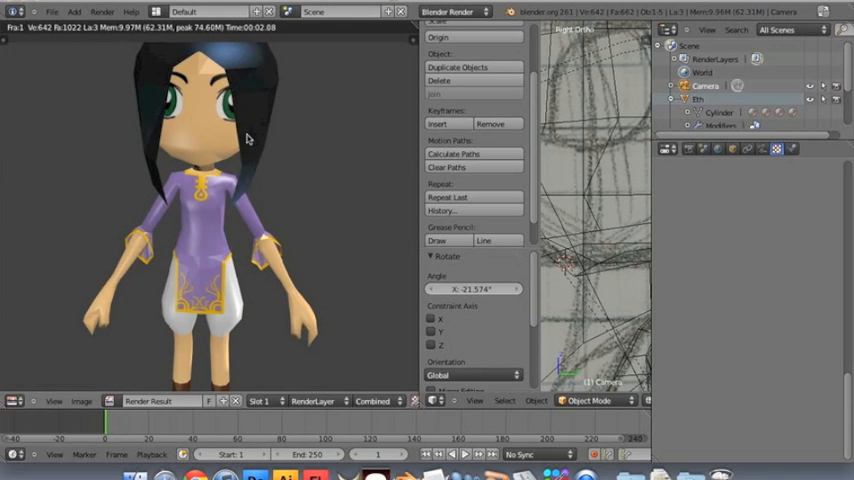